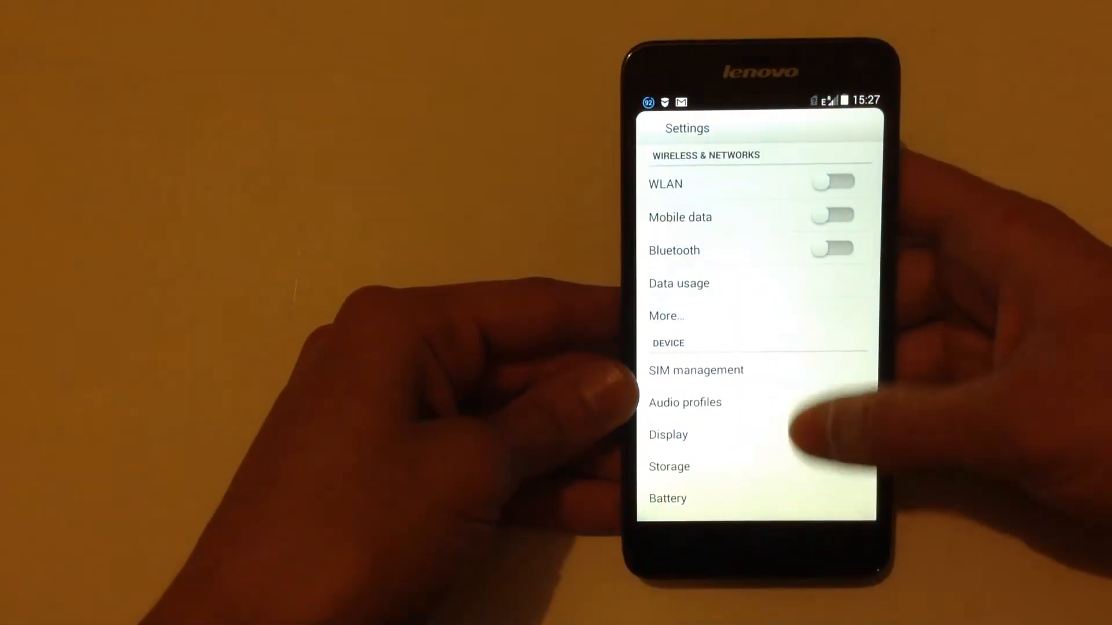
scroll(up, 3)
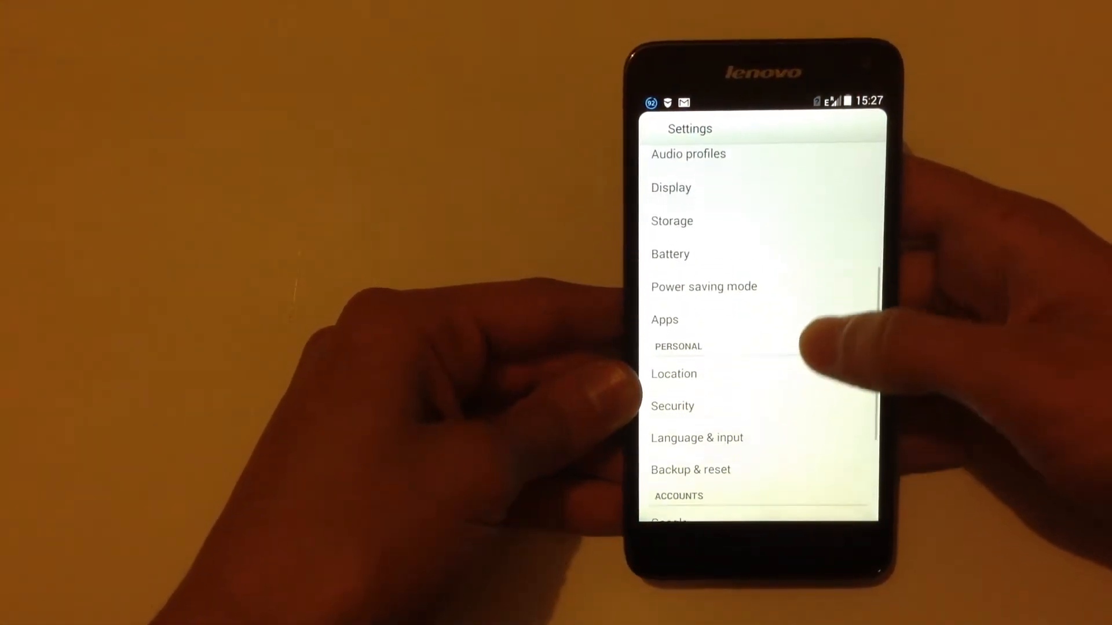
scroll(up, 3)
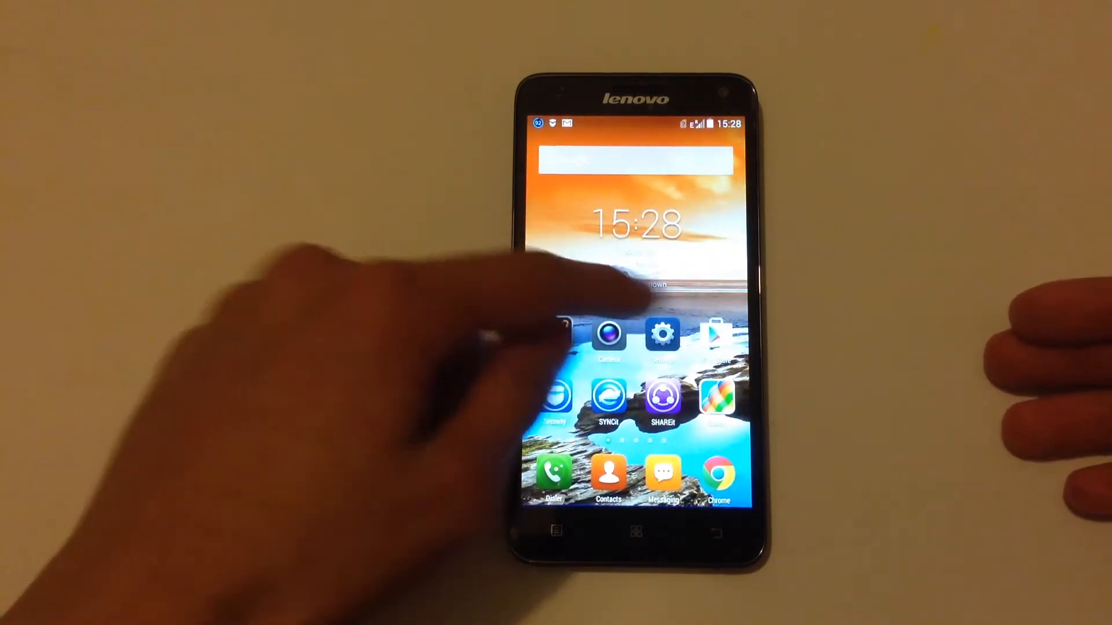
scroll(left, 3)
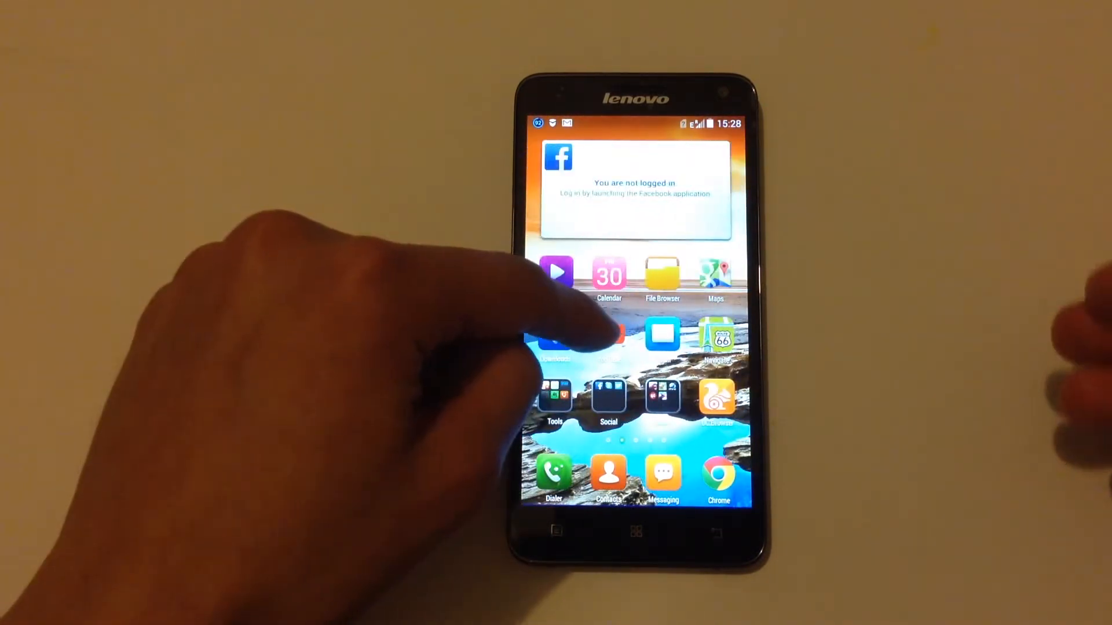